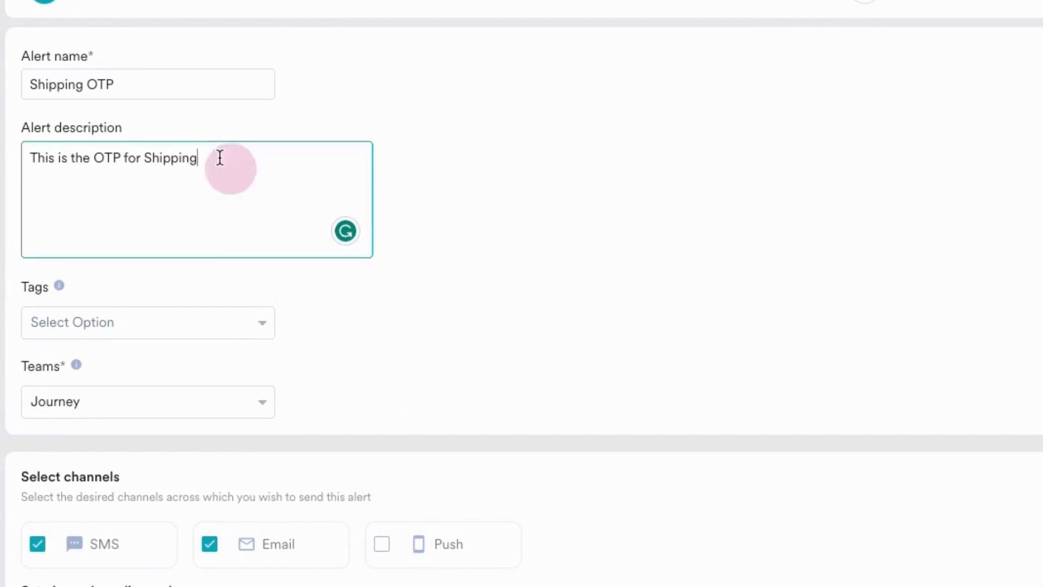
mouse_move(148, 401)
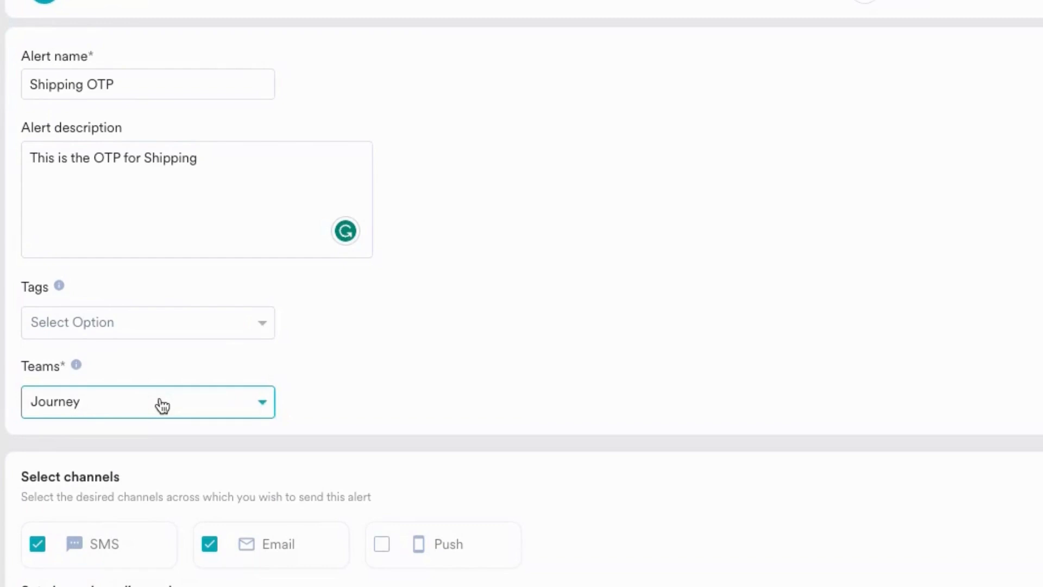
mouse_move(143, 413)
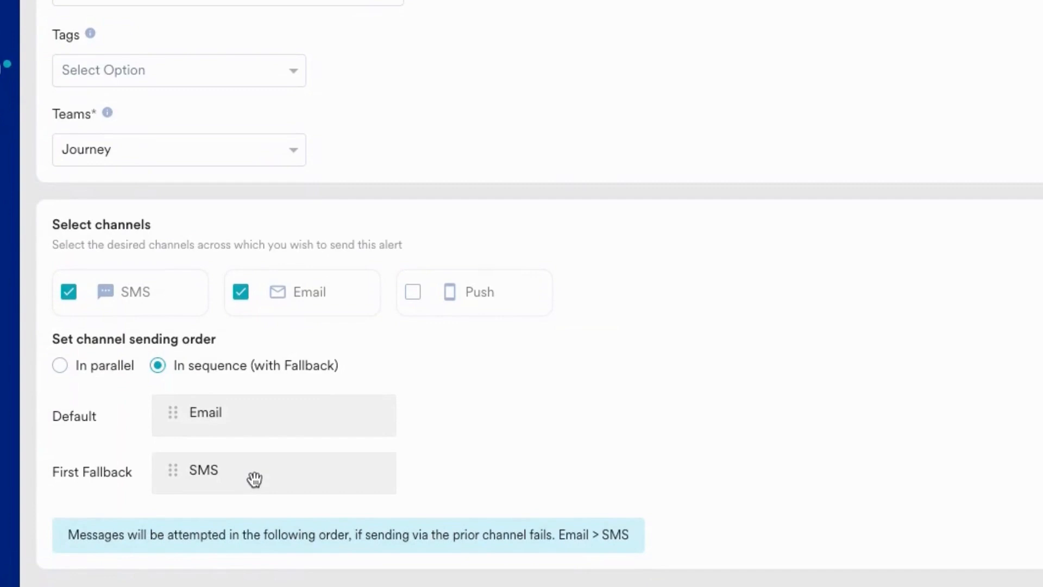
mouse_move(111, 425)
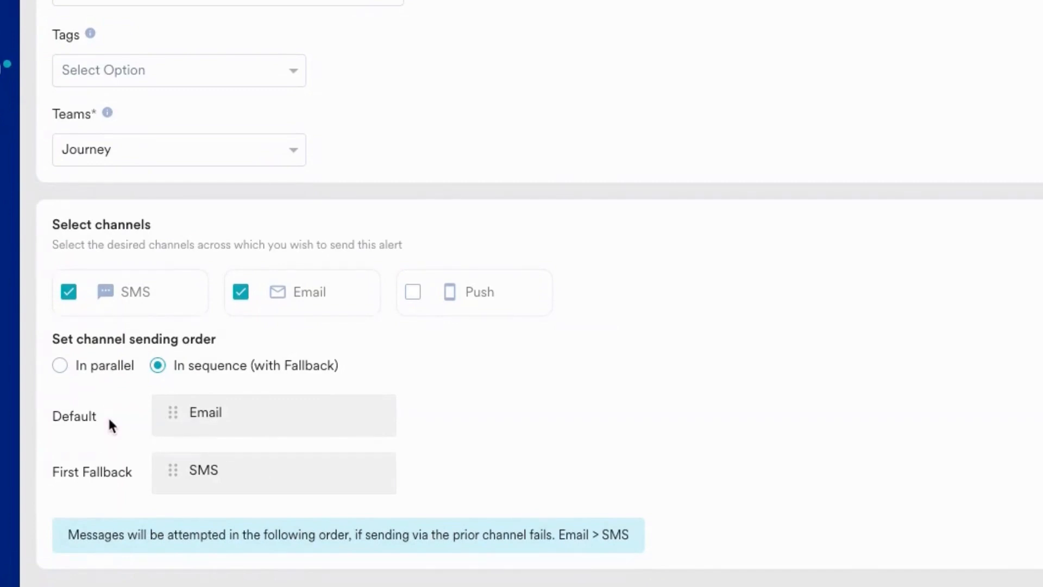
- Keep the In sequence (with Fallback) order: Email as default, SMS as first fallback
left_click(89, 474)
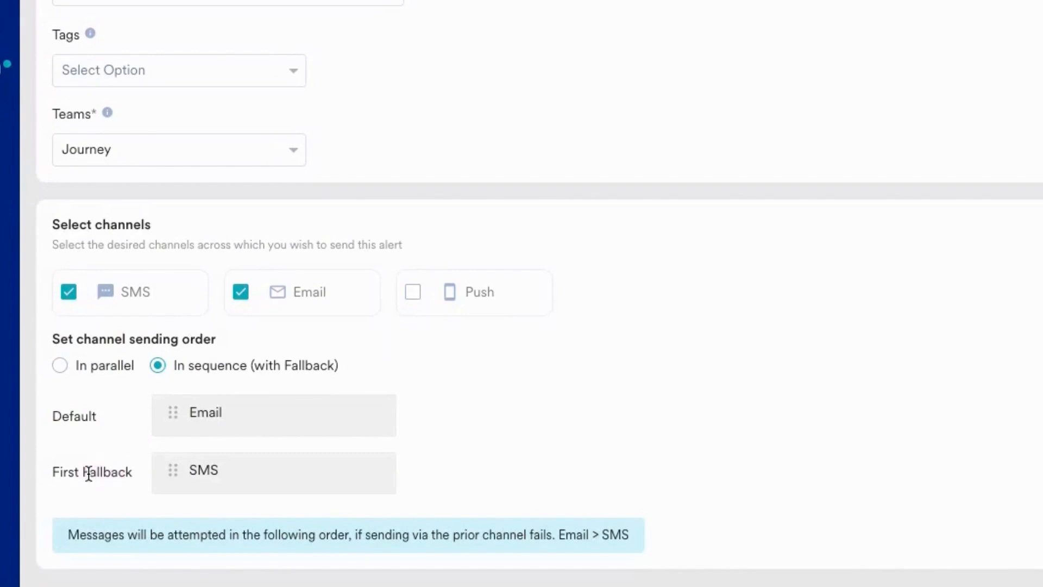
mouse_move(228, 407)
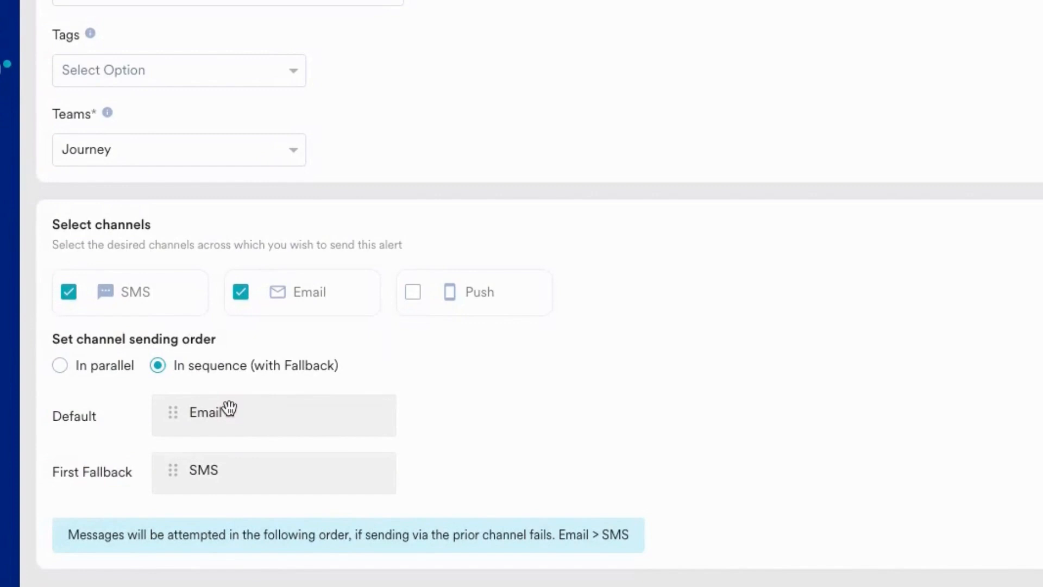
mouse_move(281, 463)
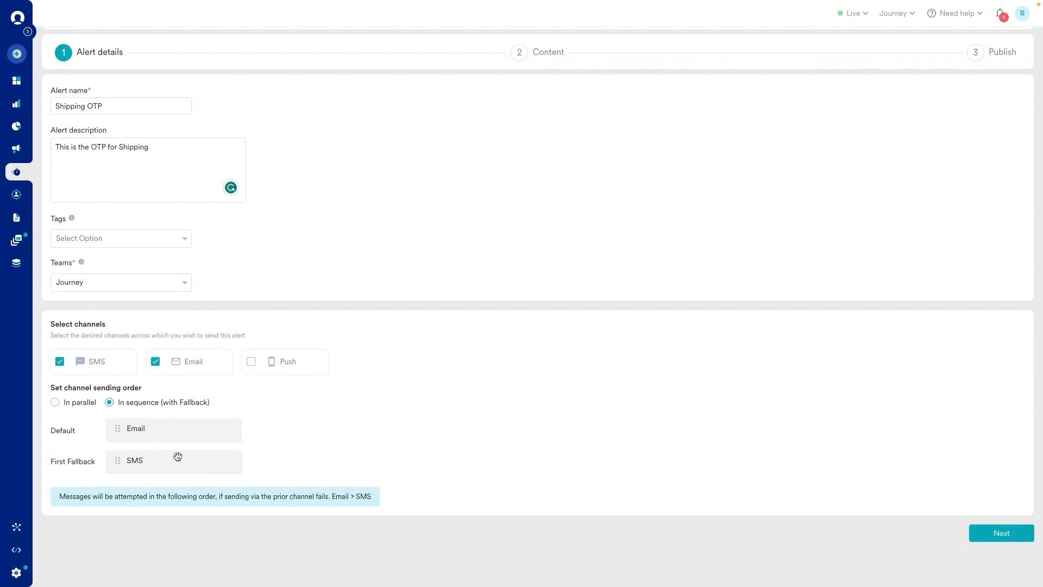
- Advance to the email content step and choose the Blank Template after browsing pre-built templates
left_click(1001, 533)
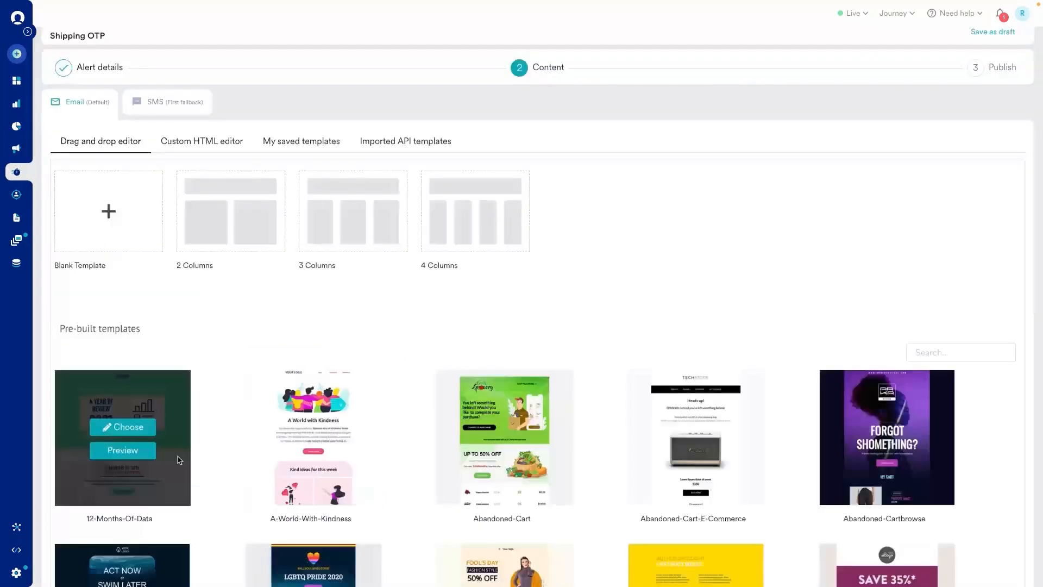
mouse_move(164, 361)
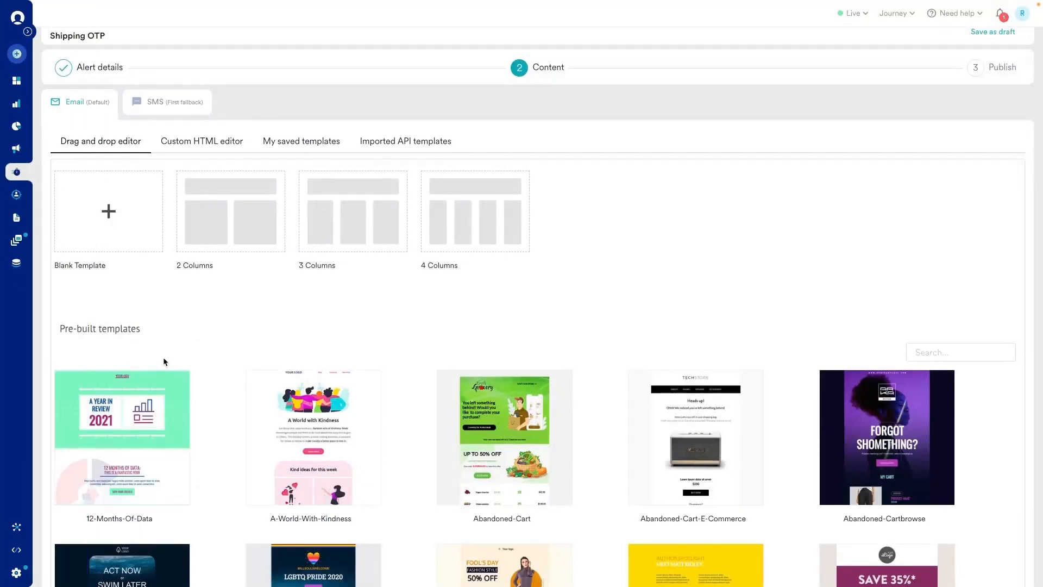
scroll("down", 3)
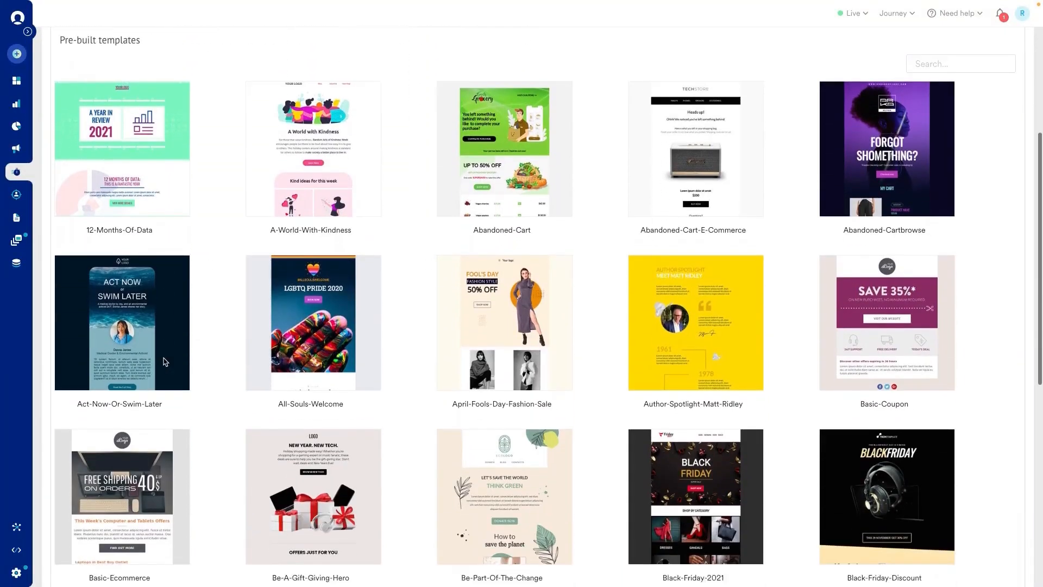
scroll("up", 3)
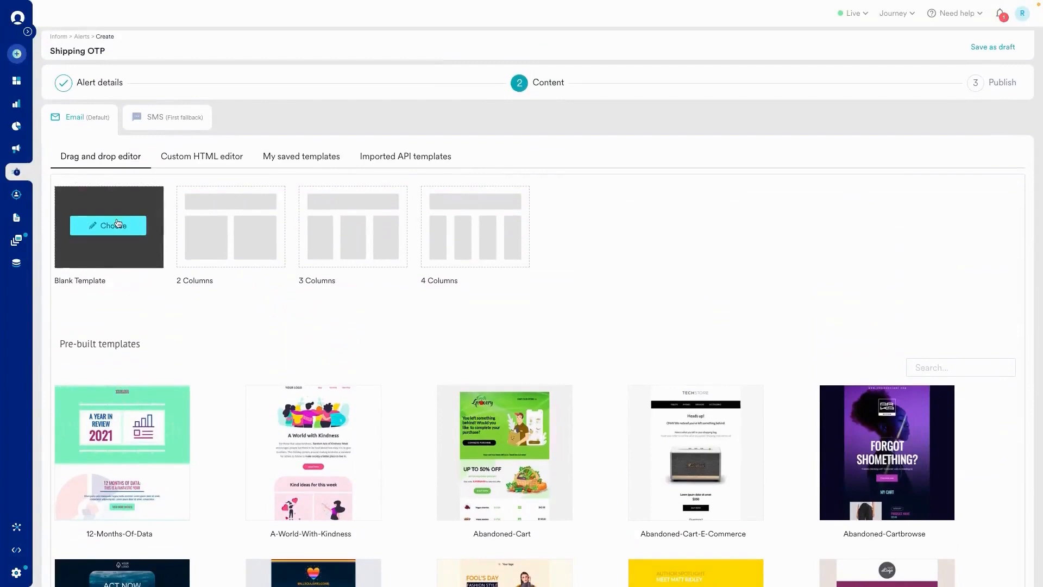
left_click(108, 225)
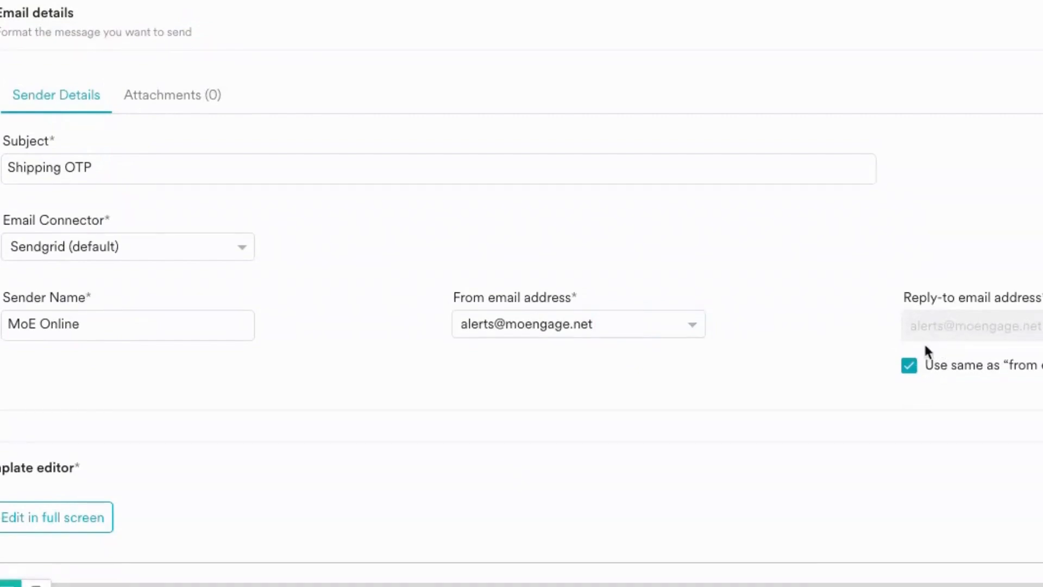
- Set the Shipping OTP email connector to Custom SMTP (default), passing briefly through SGCustomSMTP5
left_click(127, 247)
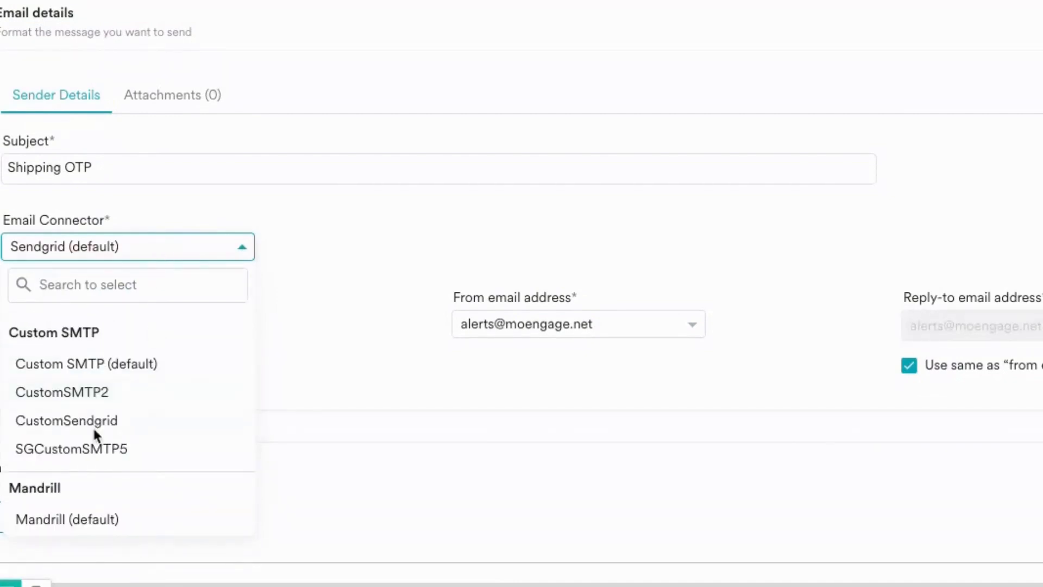
left_click(71, 448)
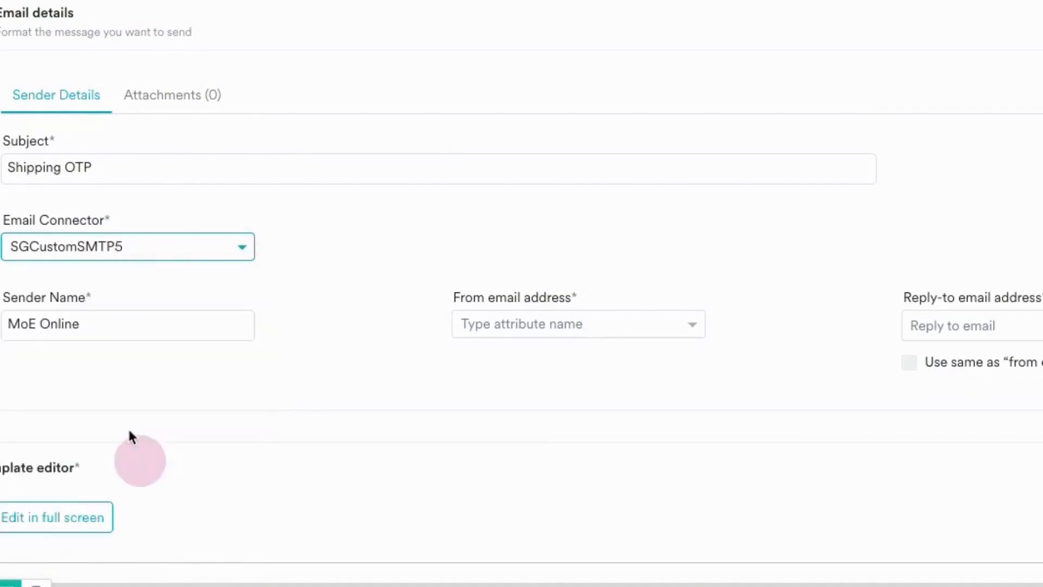
left_click(129, 246)
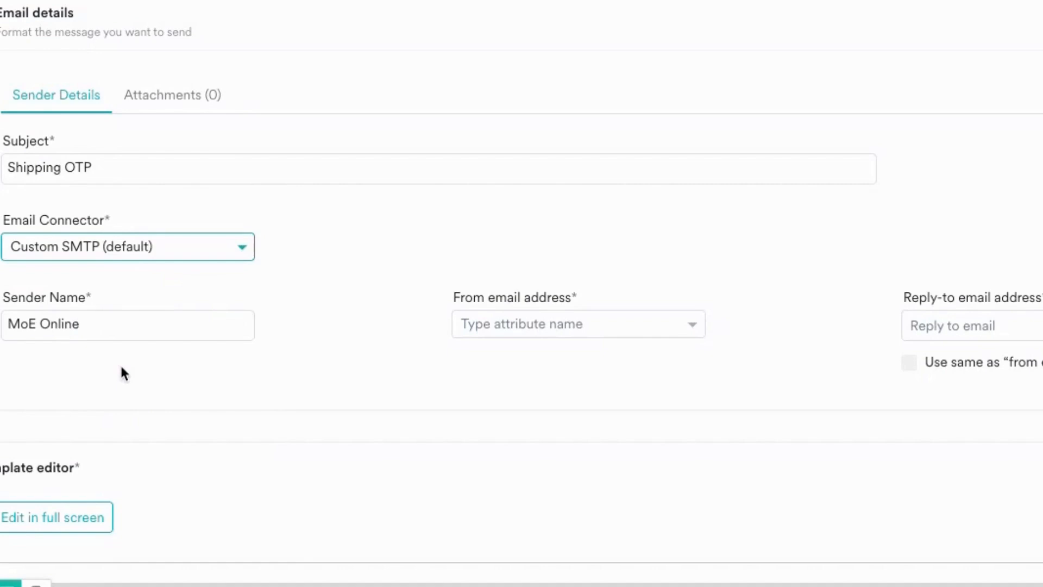
scroll("down", 3)
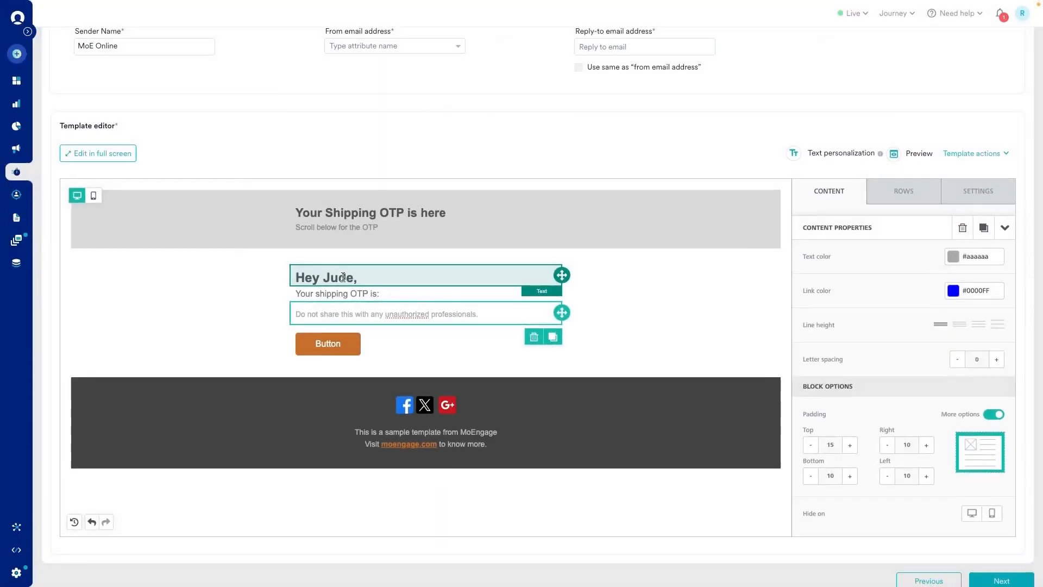
- Add a 'name' text personalization with fallbacks to First Name, then default 'there'
left_click(326, 277)
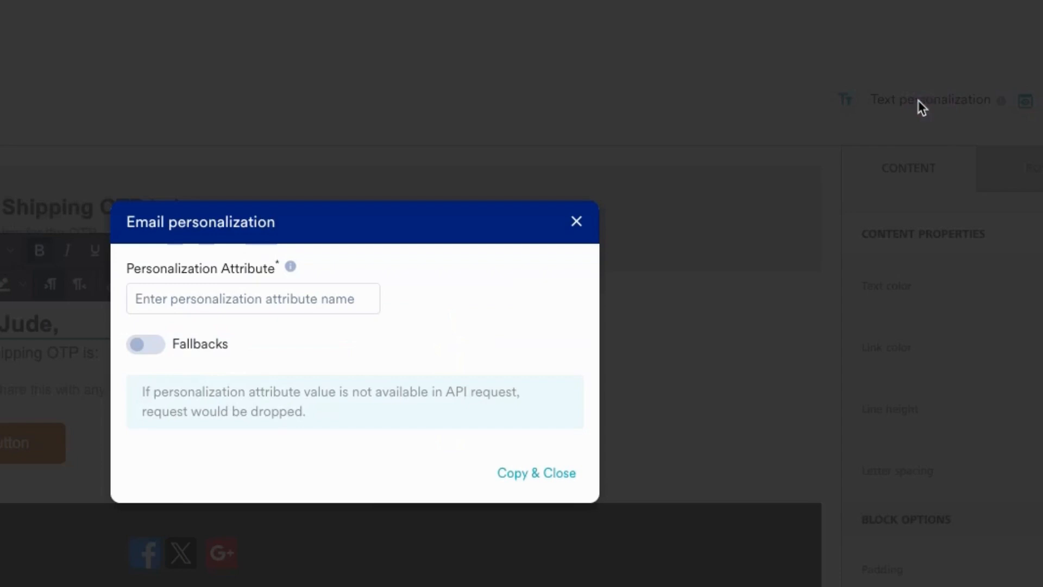
type("name")
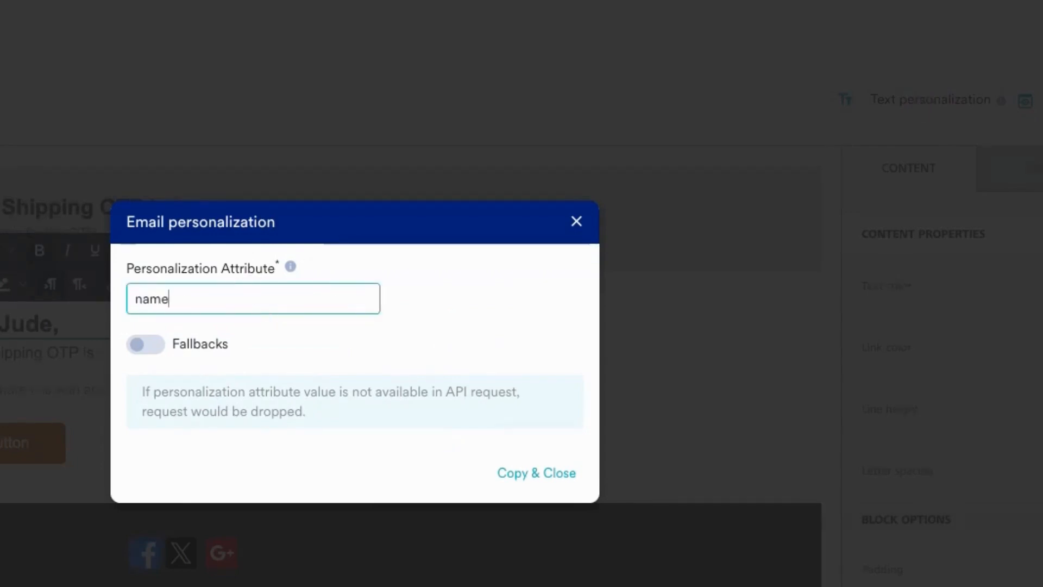
left_click(145, 344)
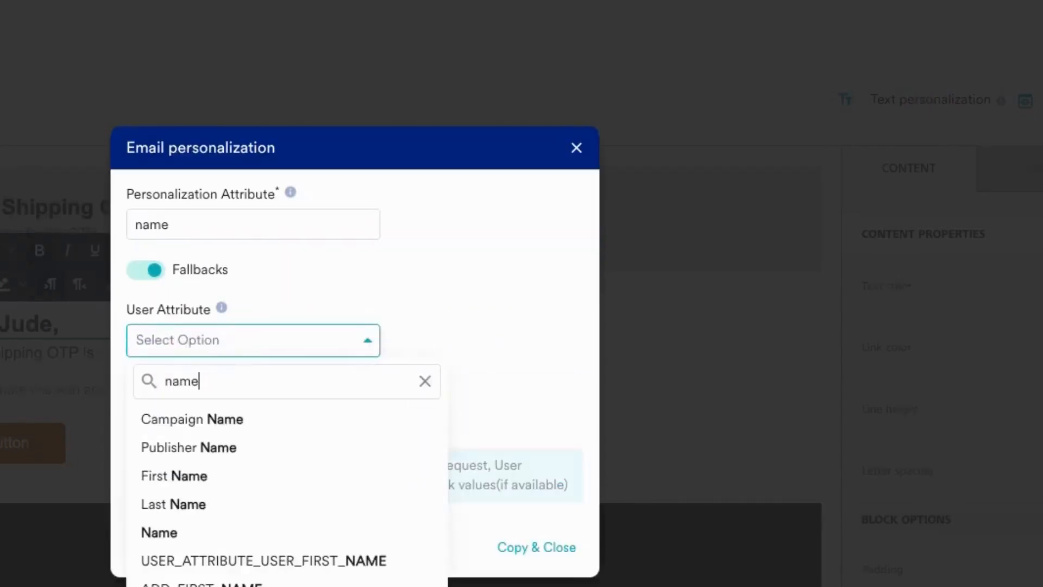
left_click(174, 477)
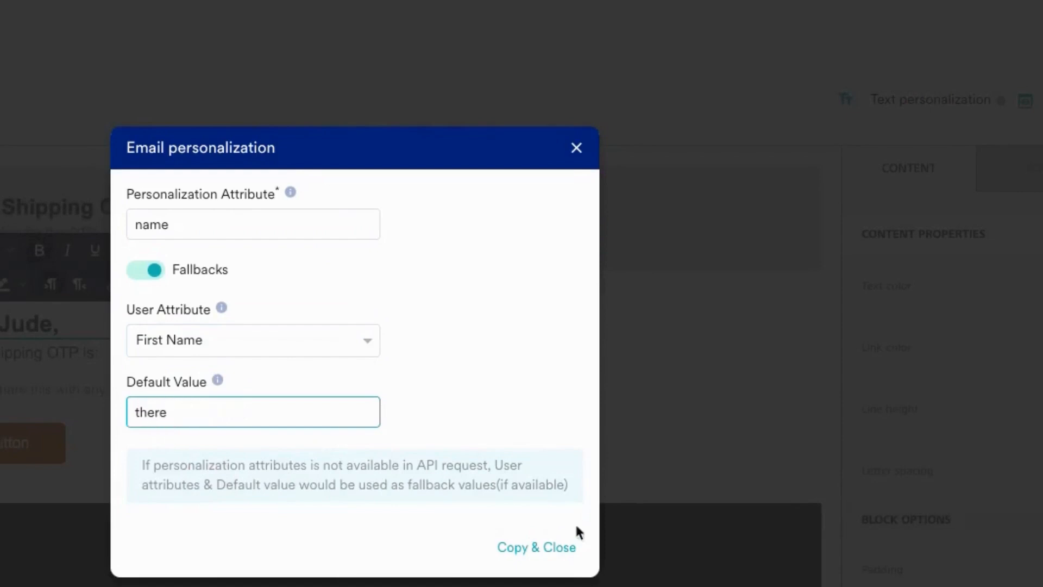
left_click(536, 547)
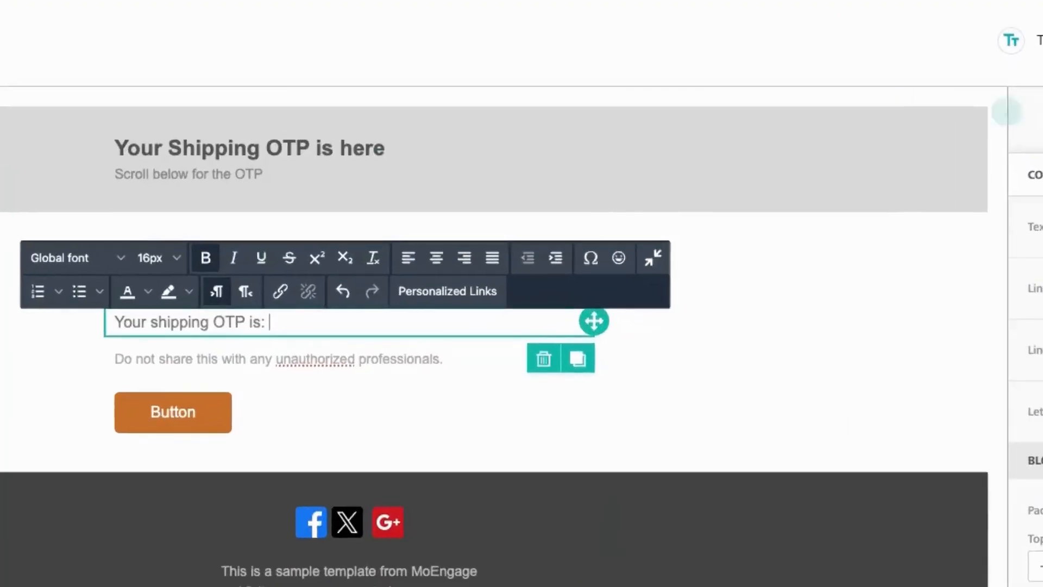
- Create an 'OTP' text personalization placeholder and copy it for the OTP line
left_click(446, 291)
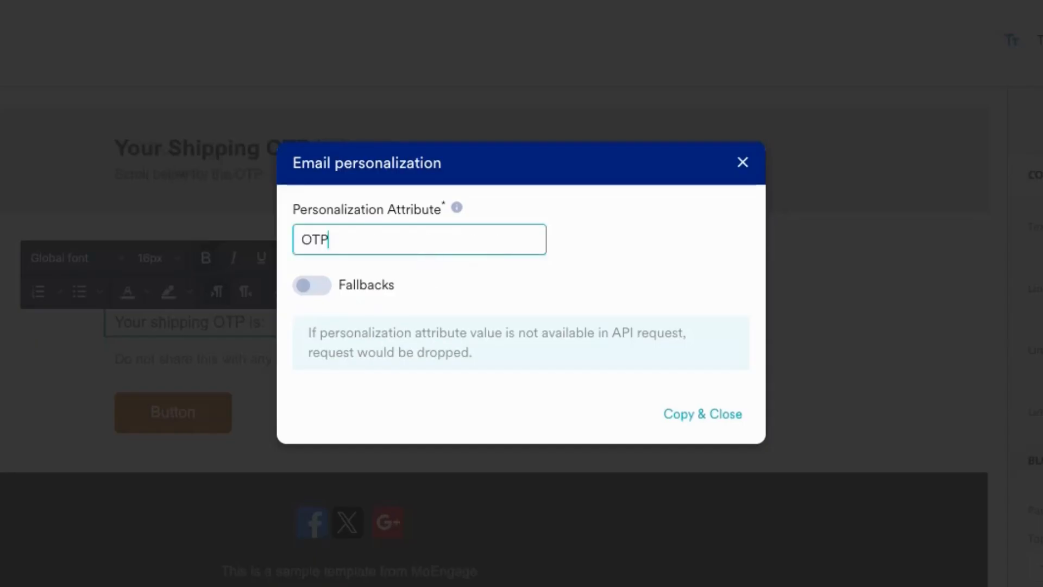
left_click(702, 414)
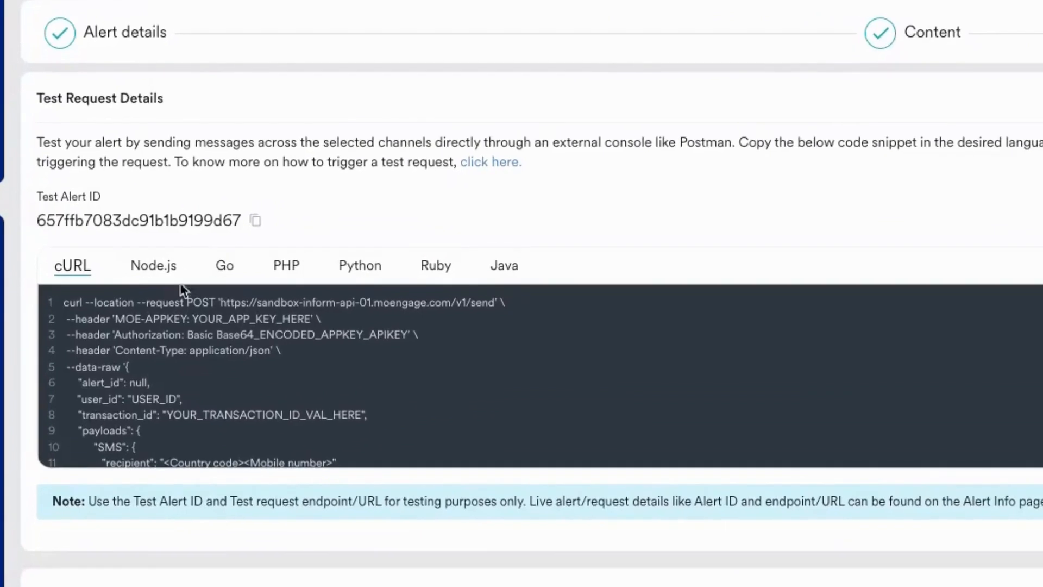
- View the test request snippet in PHP, then Ruby, and finally Java
left_click(282, 266)
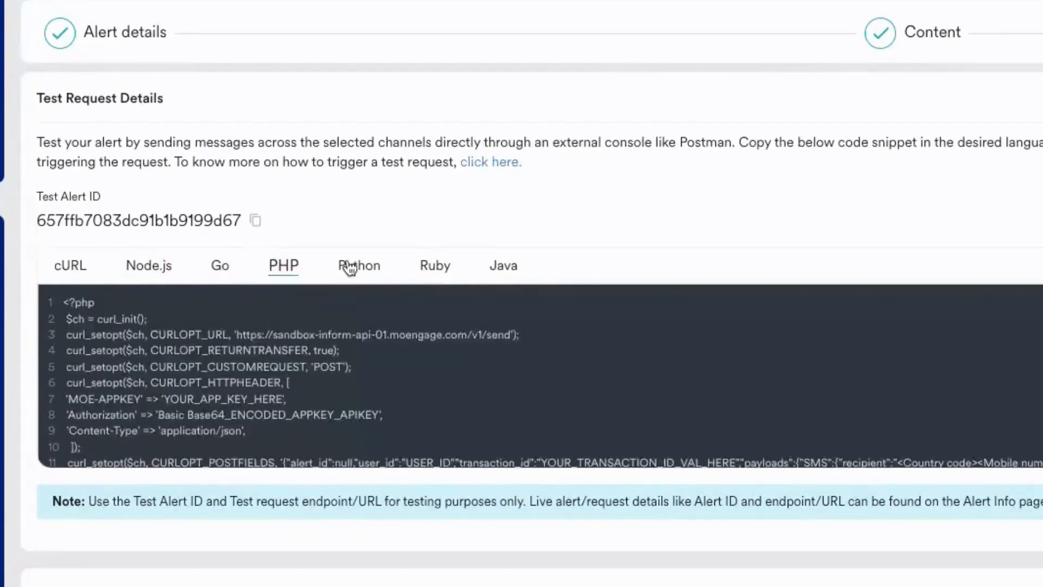
left_click(433, 266)
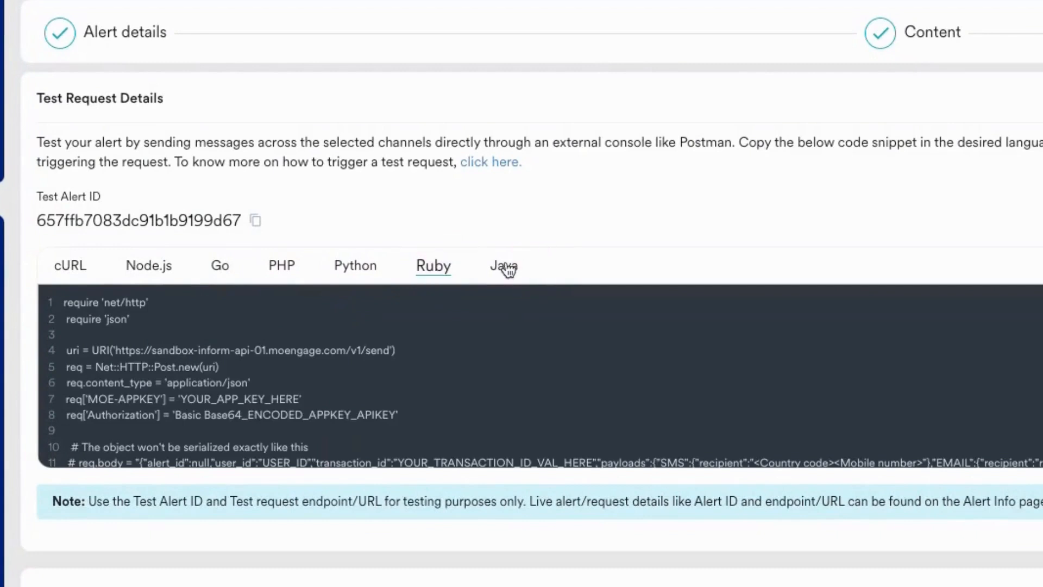
left_click(503, 267)
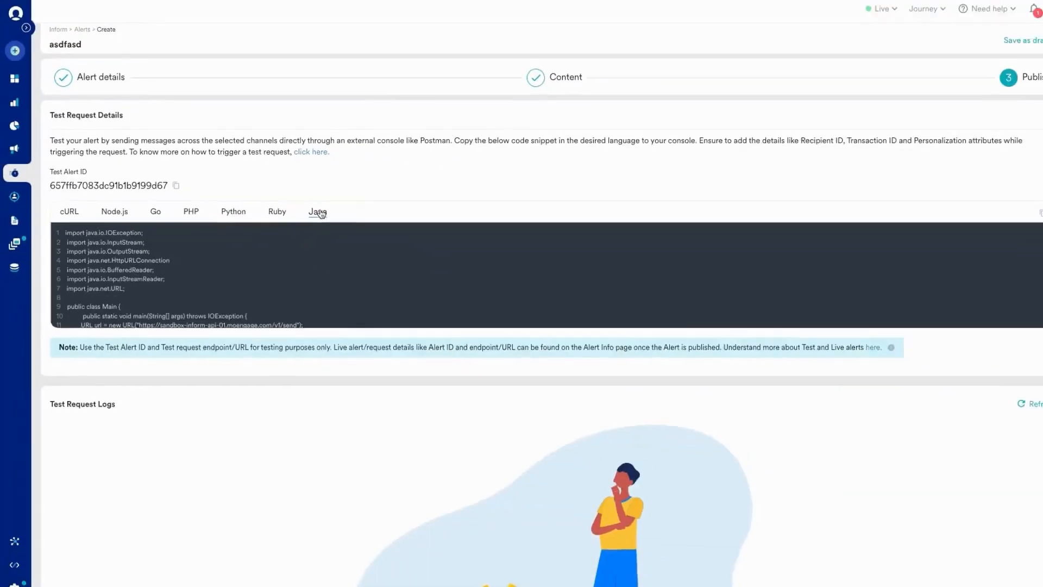